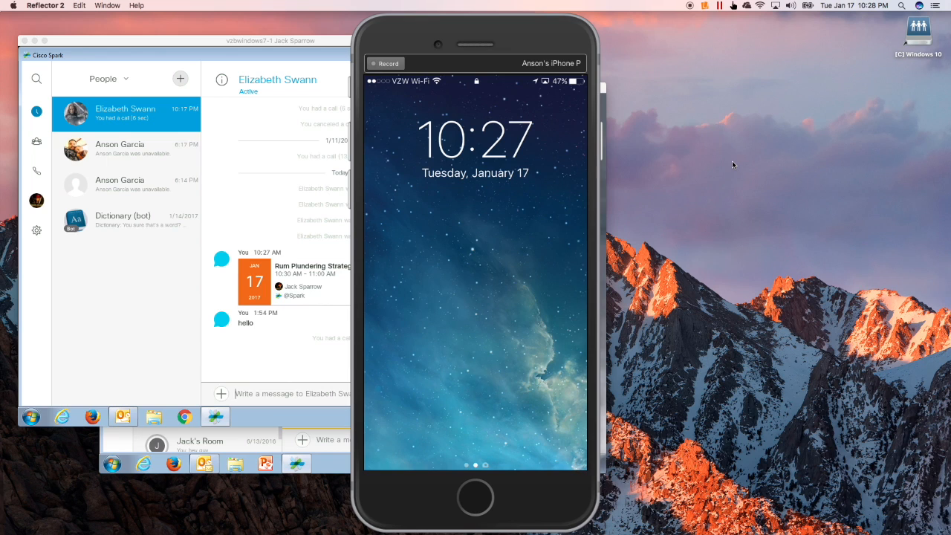
pyautogui.moveTo(467, 25)
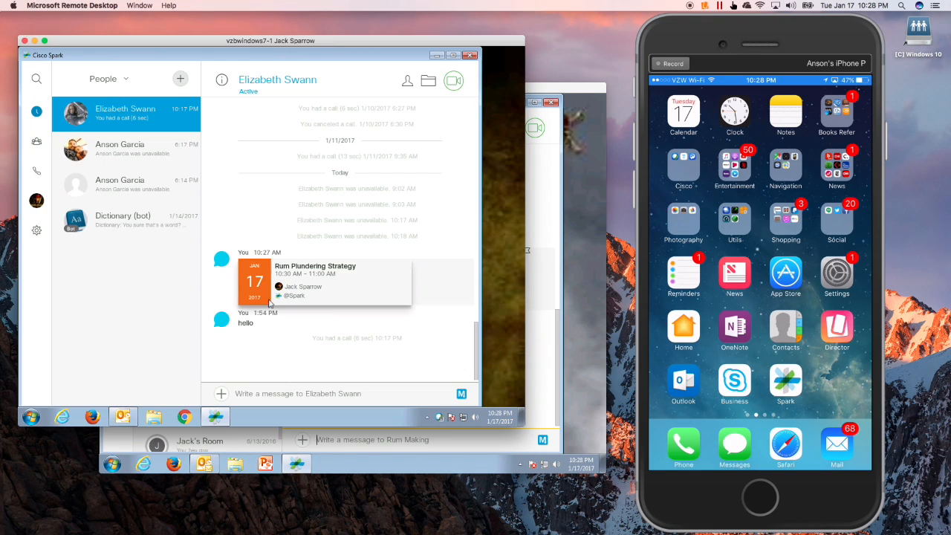
pyautogui.click(30, 416)
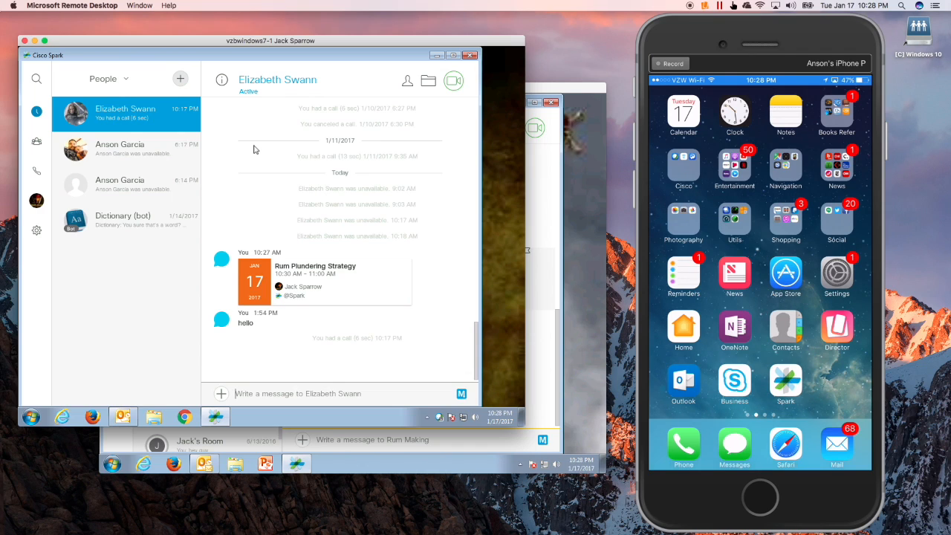
pyautogui.moveTo(309, 153)
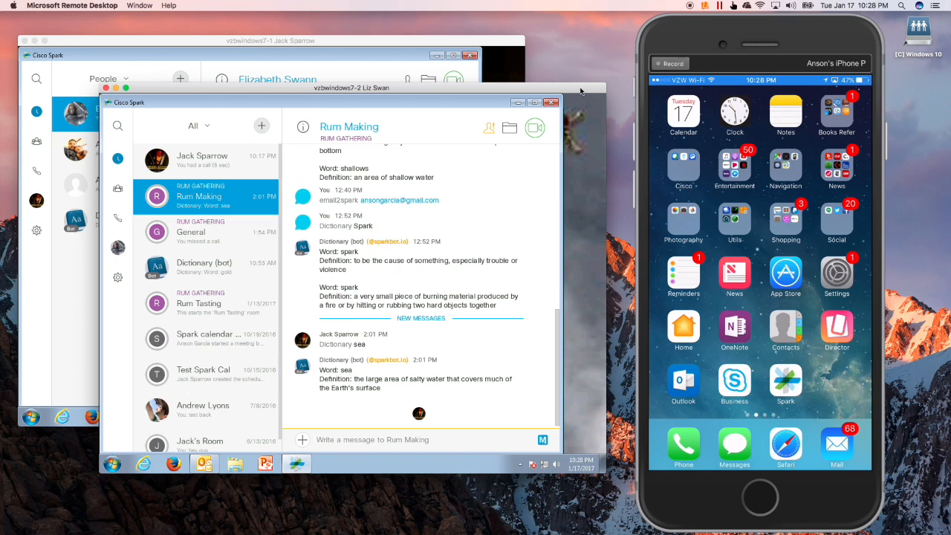
pyautogui.moveTo(132, 472)
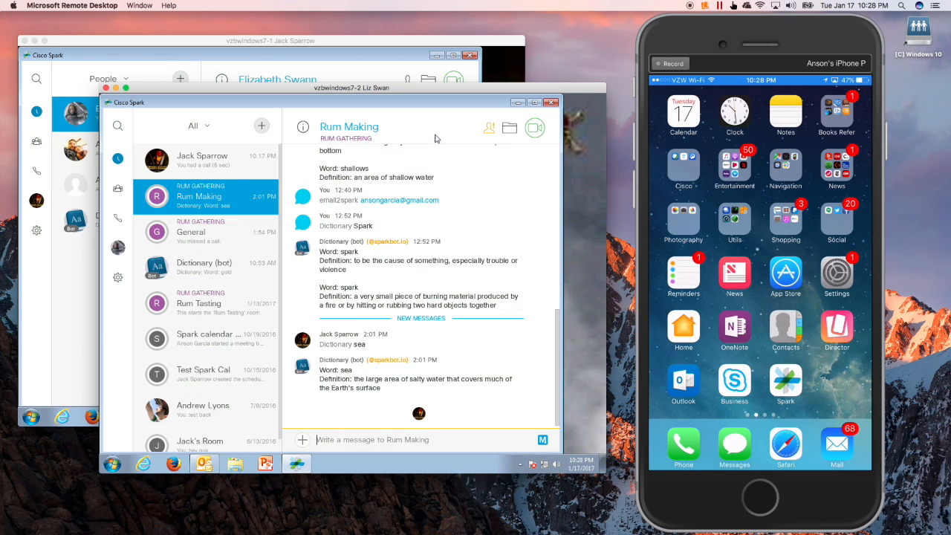
pyautogui.moveTo(525, 68)
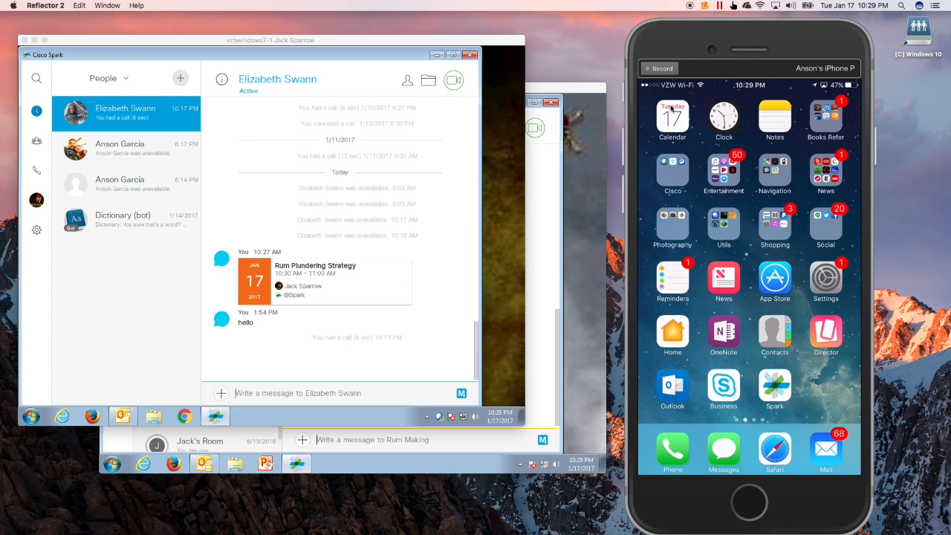
pyautogui.click(748, 458)
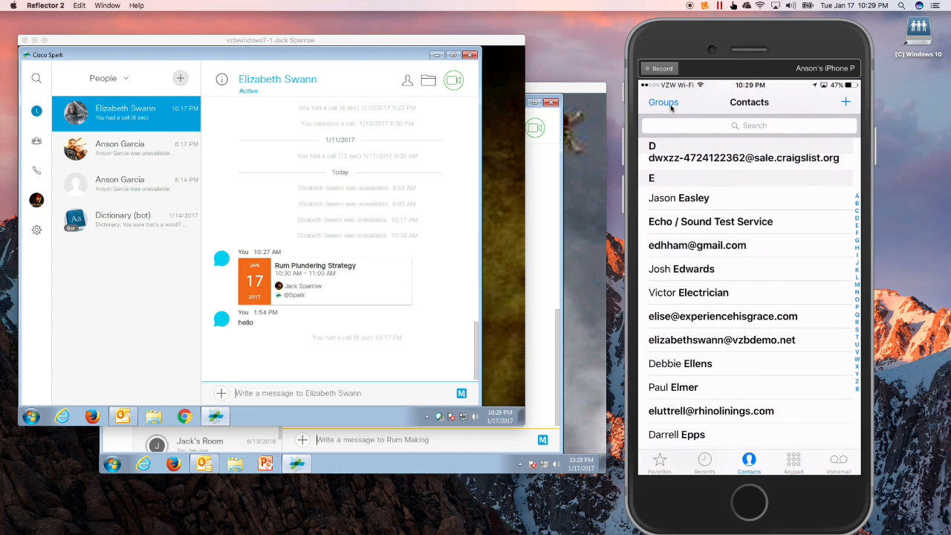
pyautogui.click(749, 125)
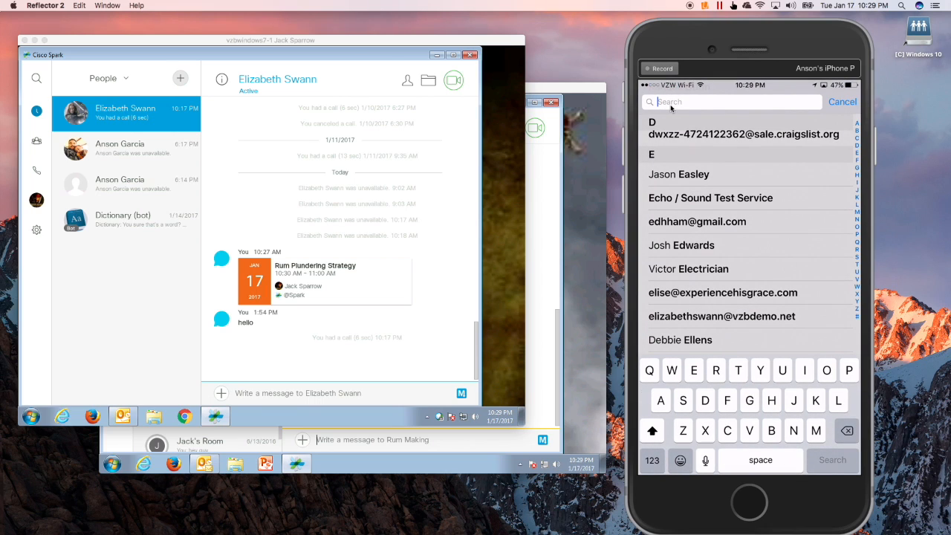
pyautogui.write('l')
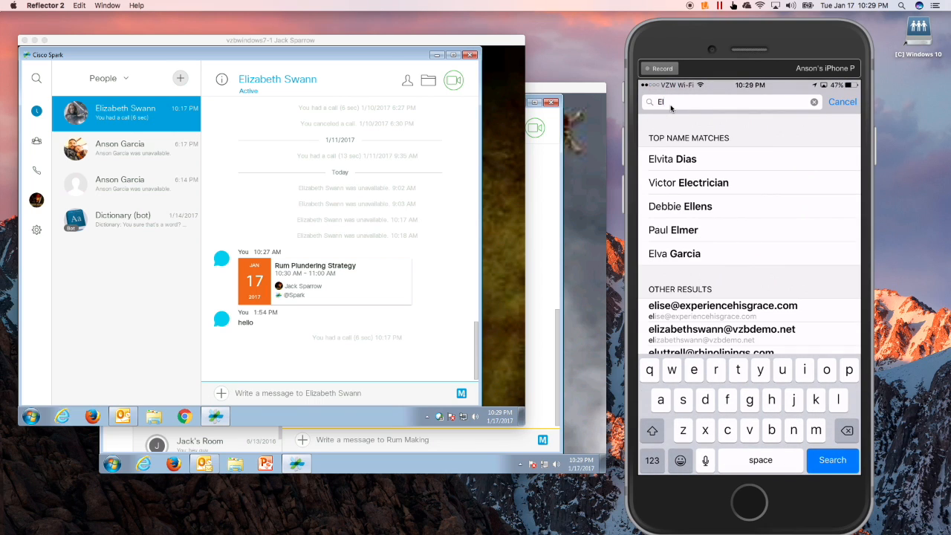
pyautogui.write('iz')
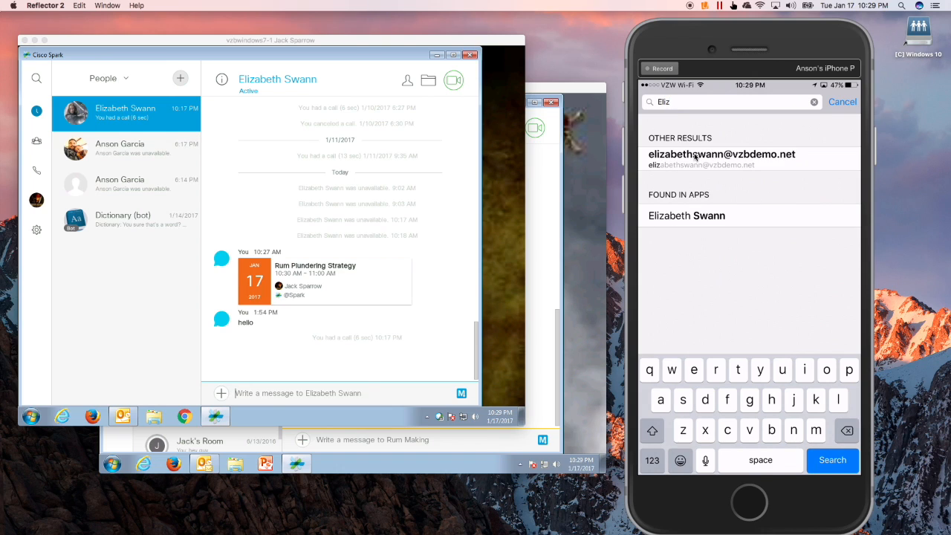
pyautogui.click(686, 216)
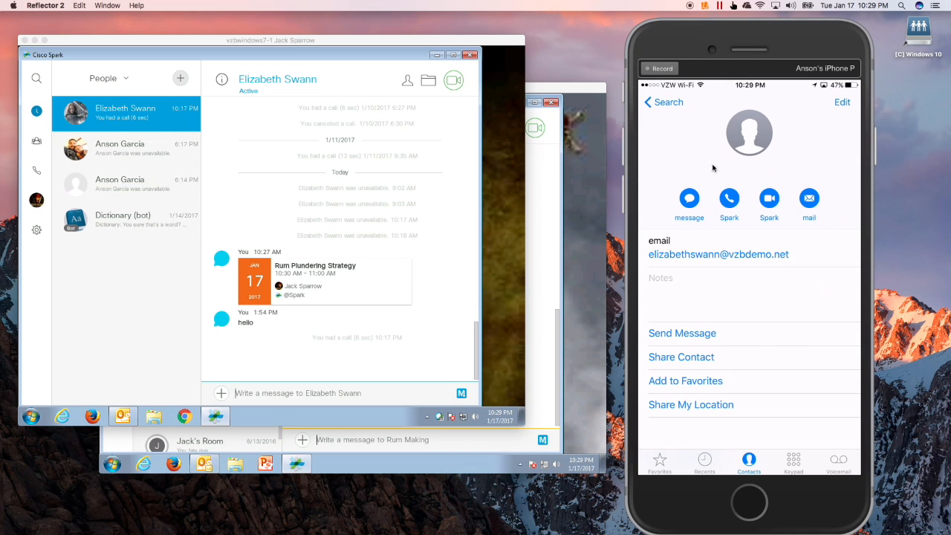
pyautogui.moveTo(737, 223)
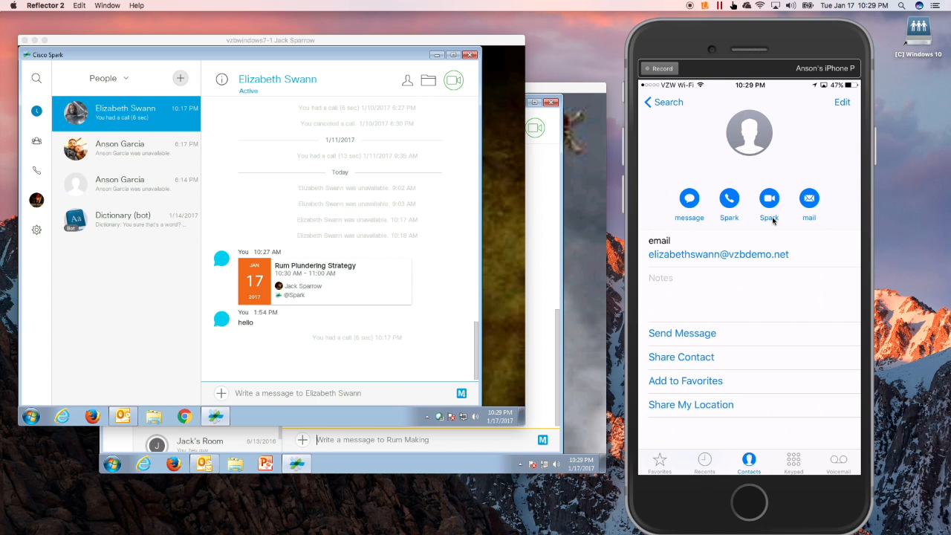
pyautogui.click(769, 199)
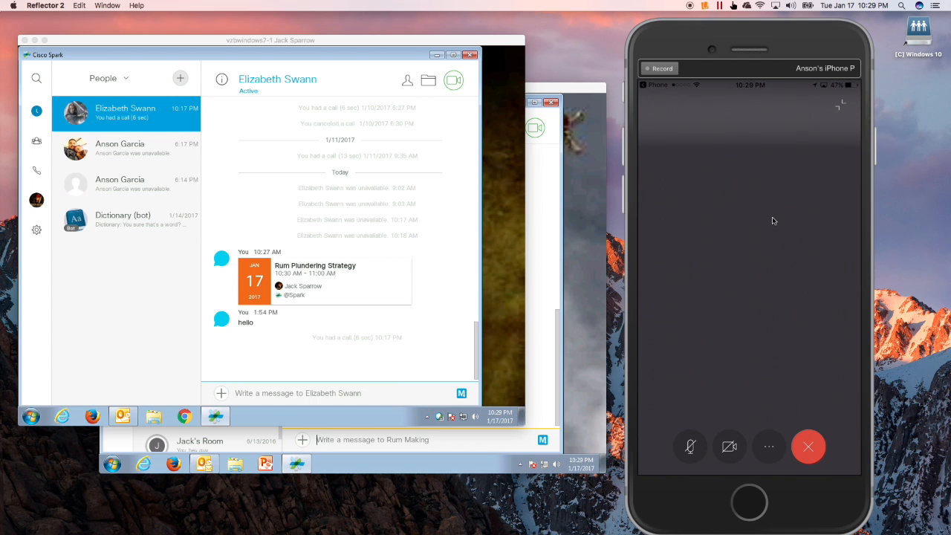
pyautogui.click(453, 79)
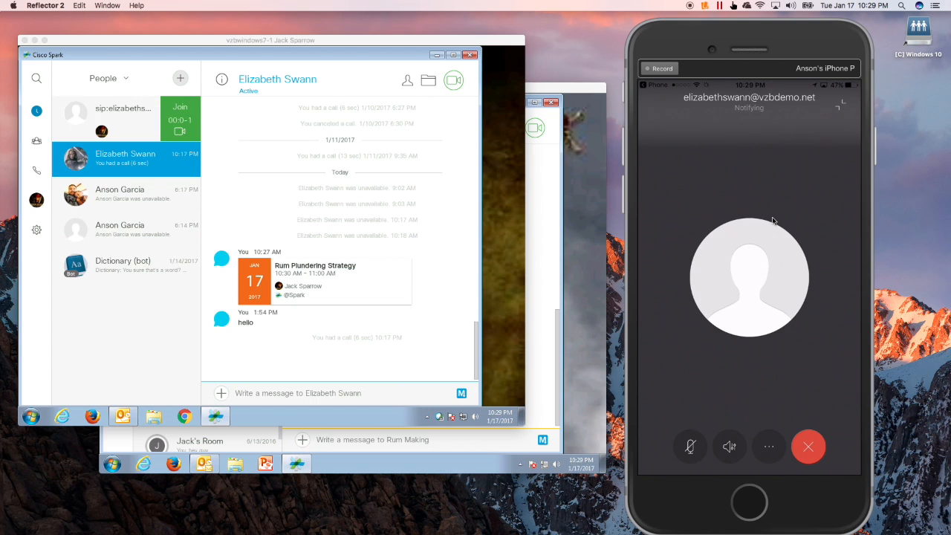
pyautogui.moveTo(647, 266)
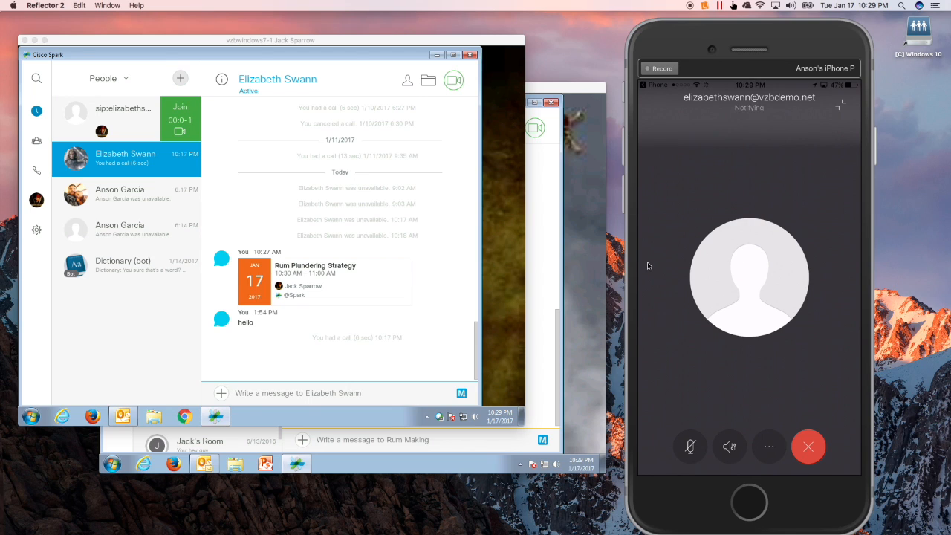
pyautogui.click(808, 446)
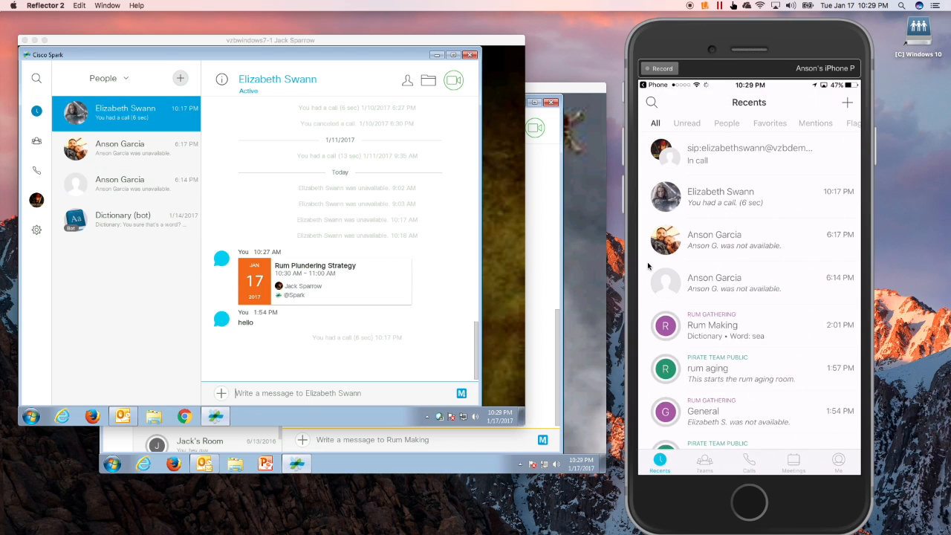
pyautogui.click(793, 460)
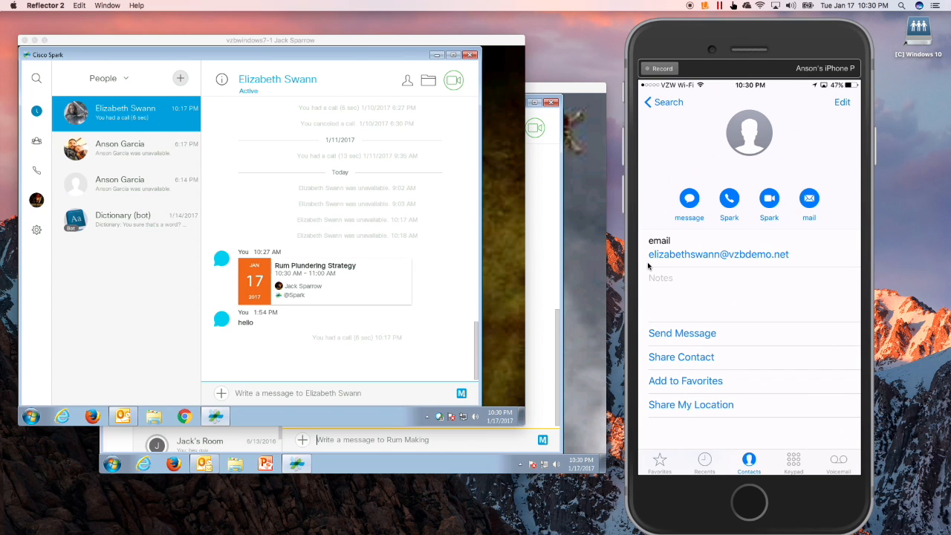
pyautogui.click(794, 460)
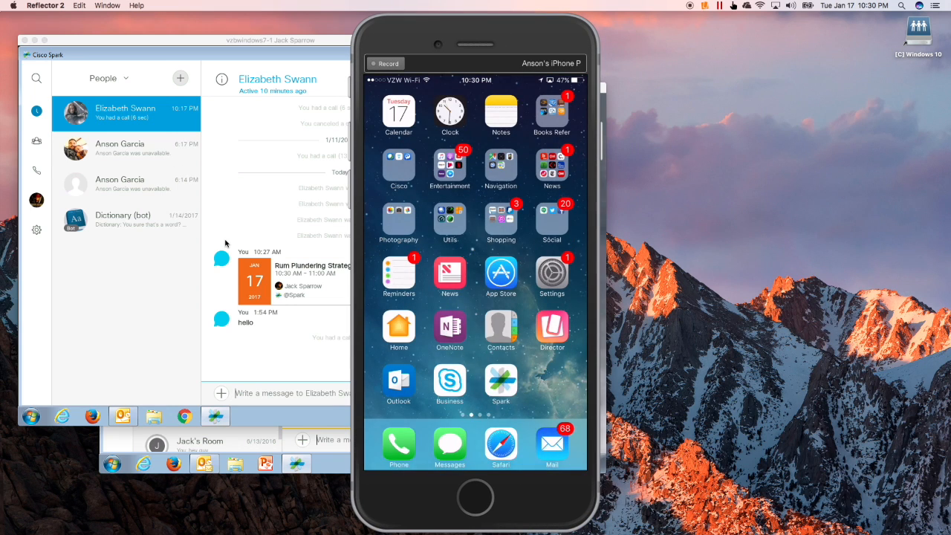
pyautogui.moveTo(254, 118)
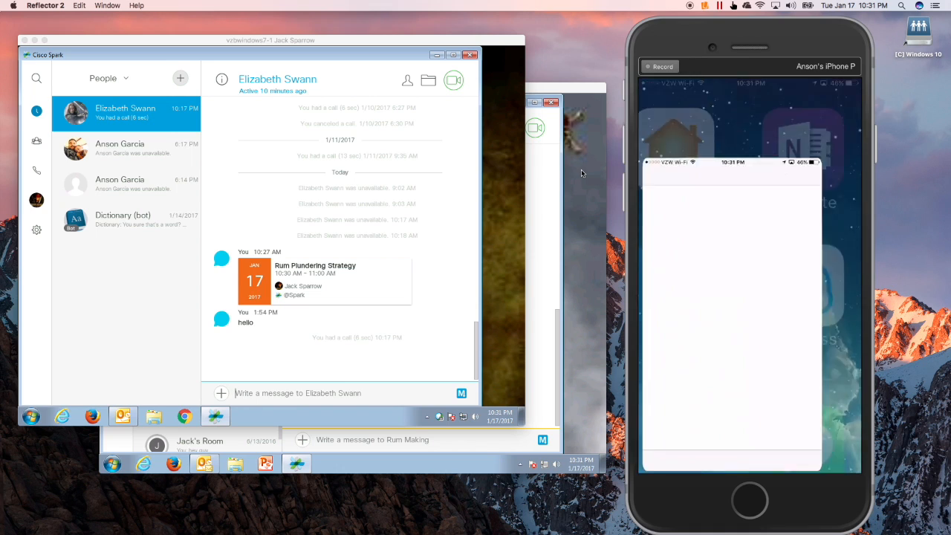
# Step: Search Contacts for 'Eliz' again and reopen Elizabeth Swann's contact card
pyautogui.click(748, 460)
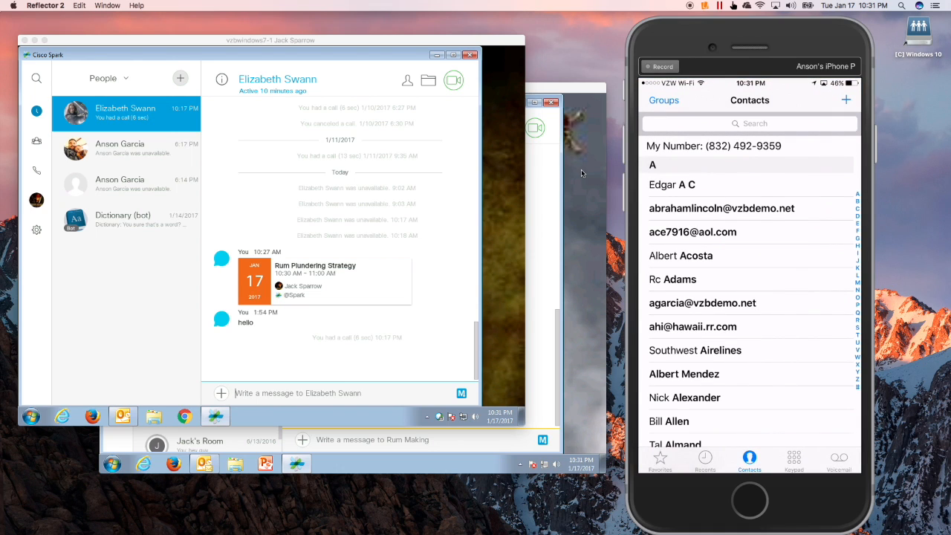
pyautogui.click(749, 124)
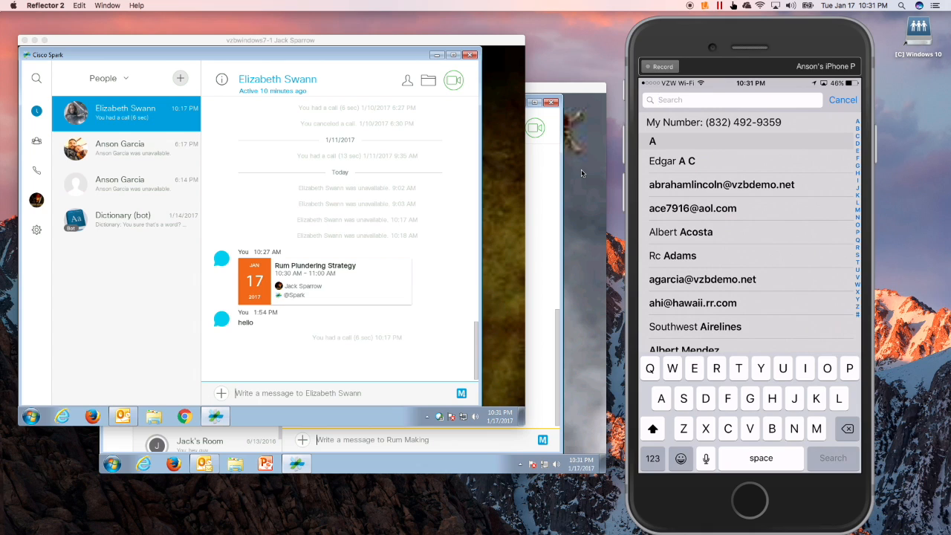
pyautogui.write('Eliz')
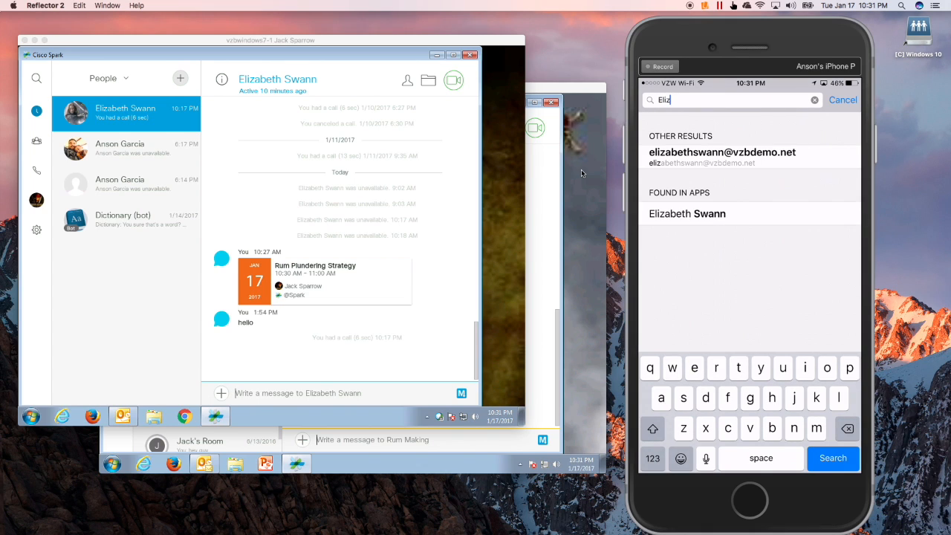
pyautogui.click(686, 213)
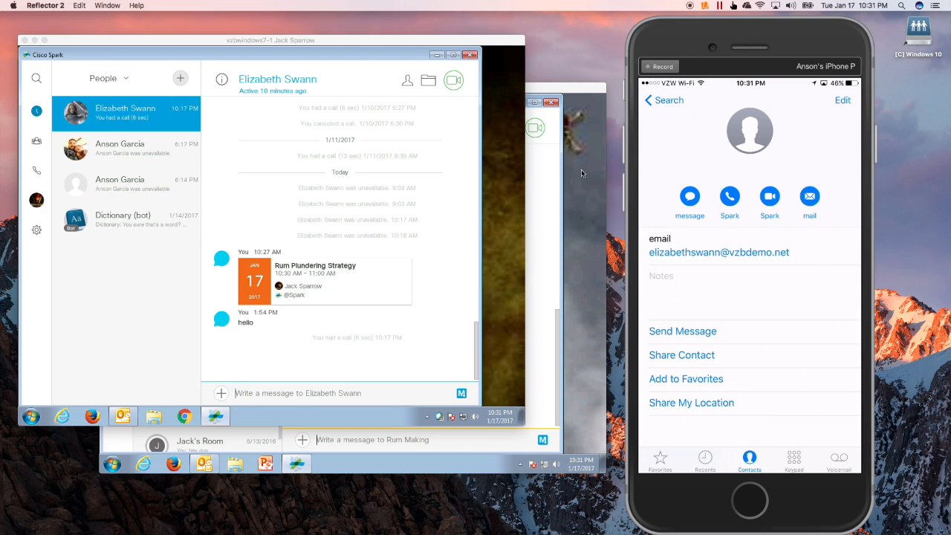
pyautogui.moveTo(684, 137)
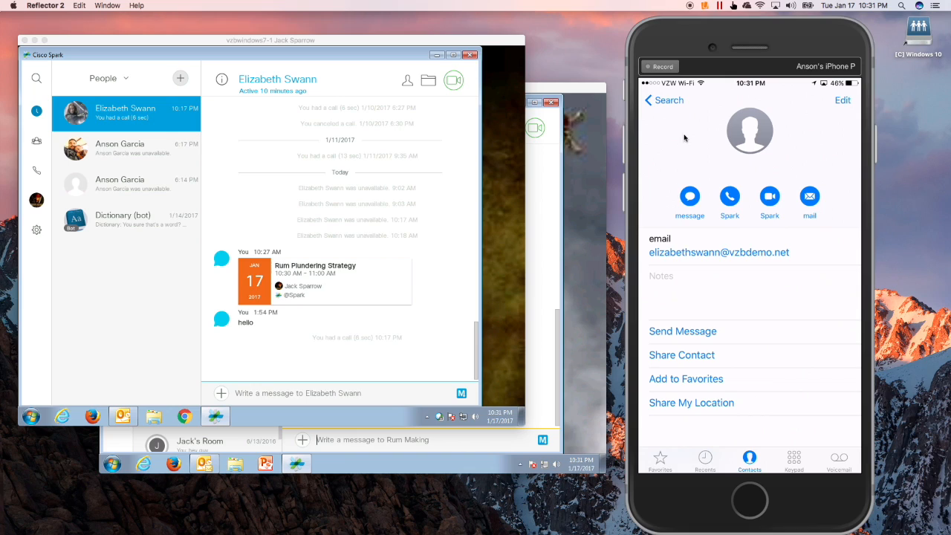
pyautogui.moveTo(742, 217)
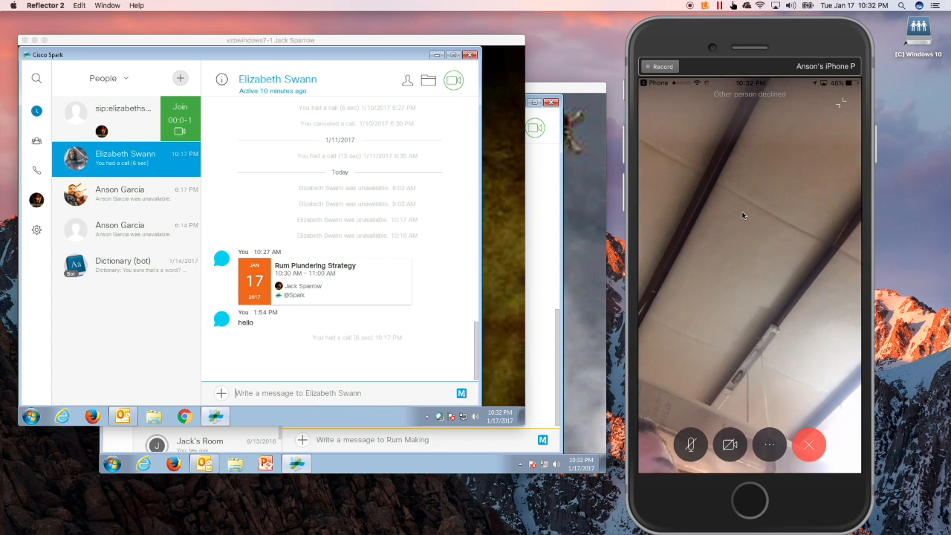
# Step: Close the declined call screen to reach Recents, then lock the iPhone
pyautogui.click(809, 444)
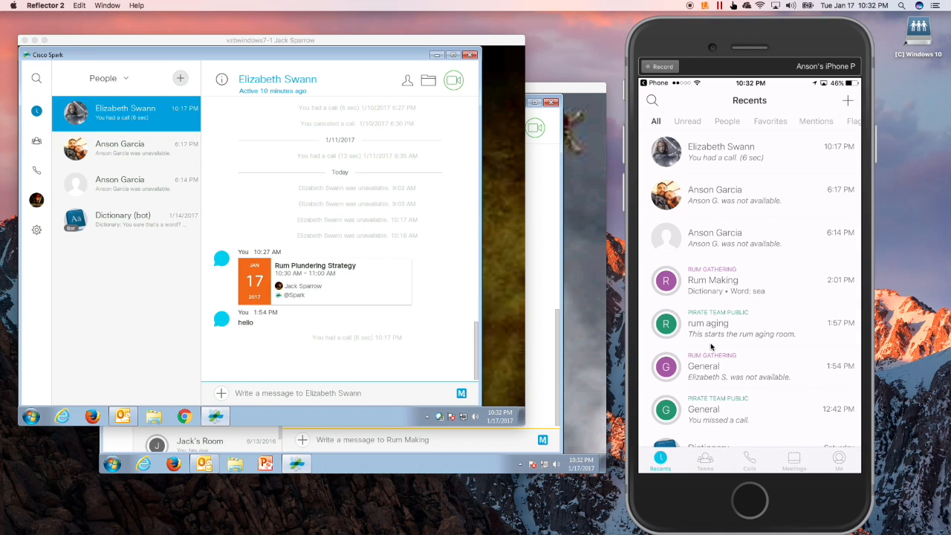
pyautogui.click(297, 392)
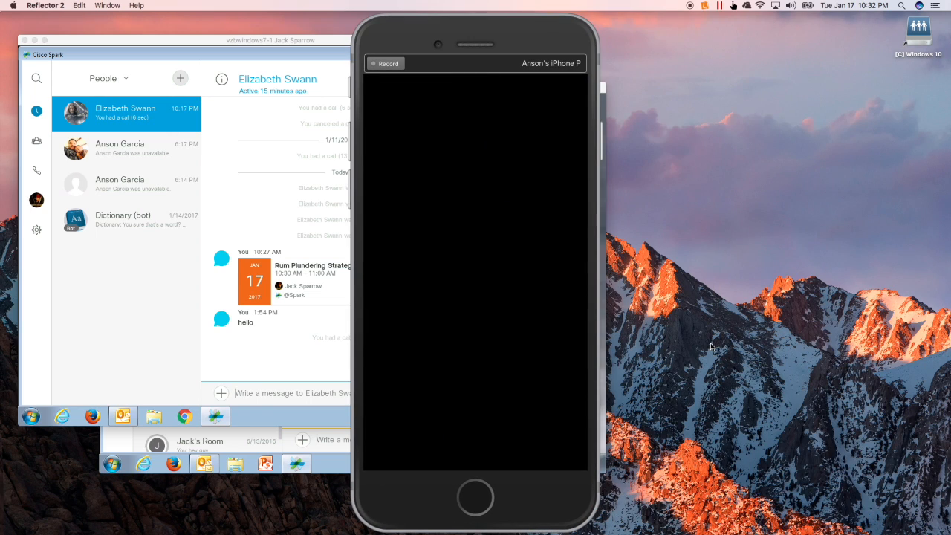
pyautogui.moveTo(526, 41)
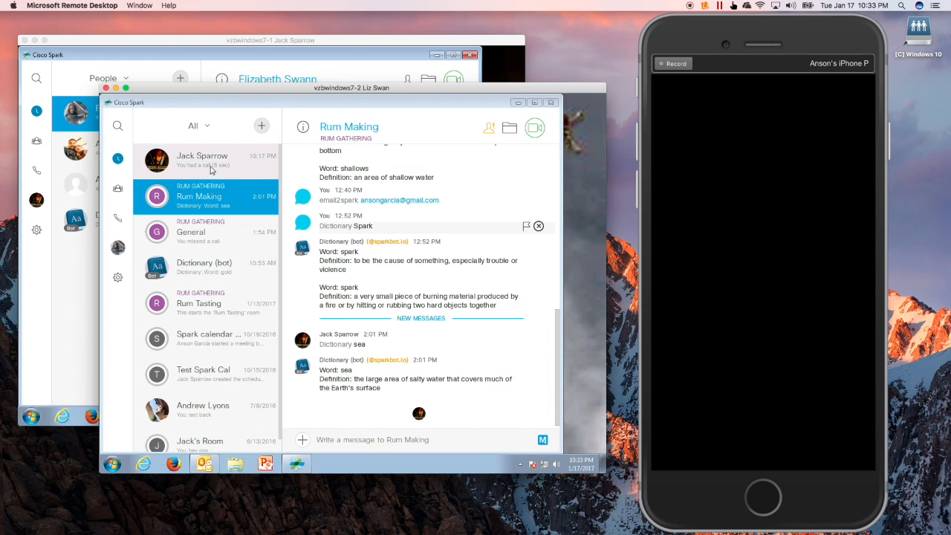
# Step: Open the Jack Sparrow space in vzbwindows7-2's Spark and start a video call
pyautogui.click(202, 160)
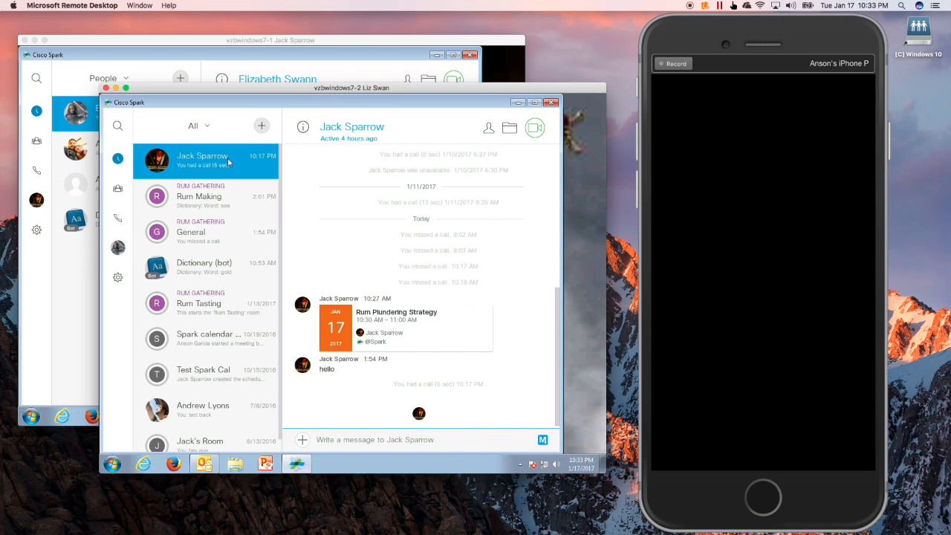
pyautogui.click(534, 127)
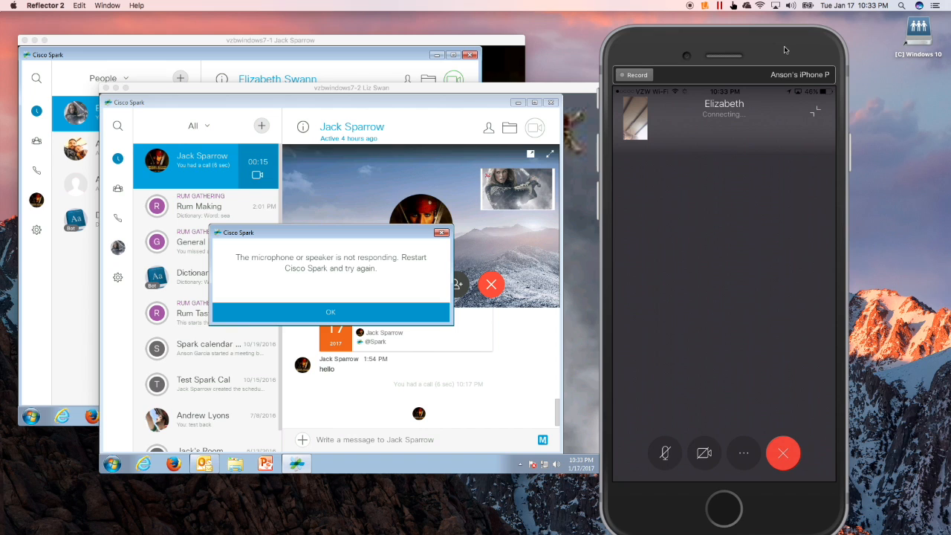
# Step: Minimize the call on the iPhone and dismiss the 'microphone or speaker not responding' error
pyautogui.click(783, 453)
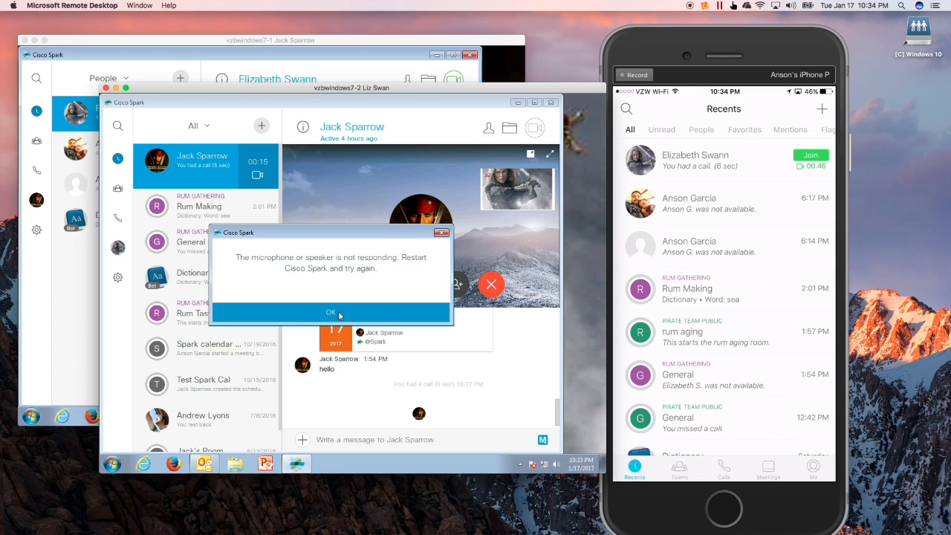
pyautogui.click(330, 312)
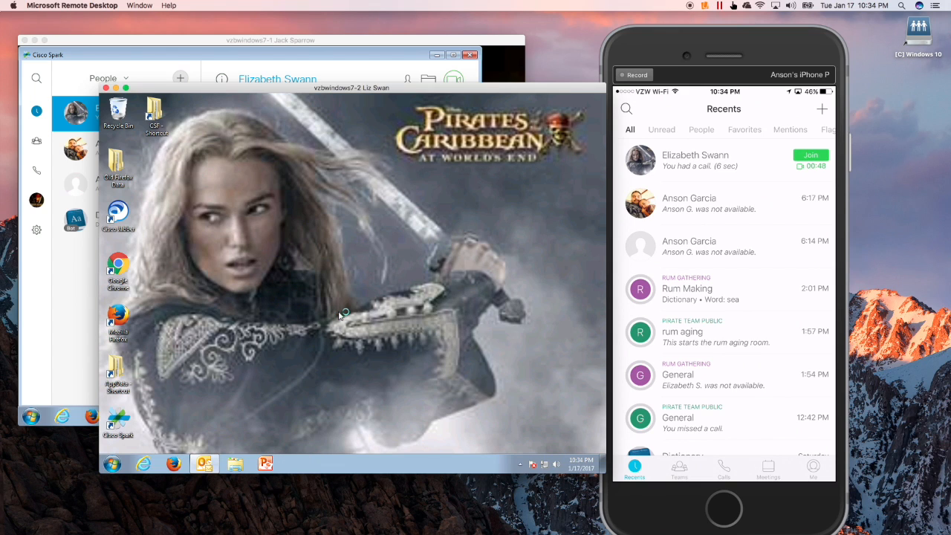